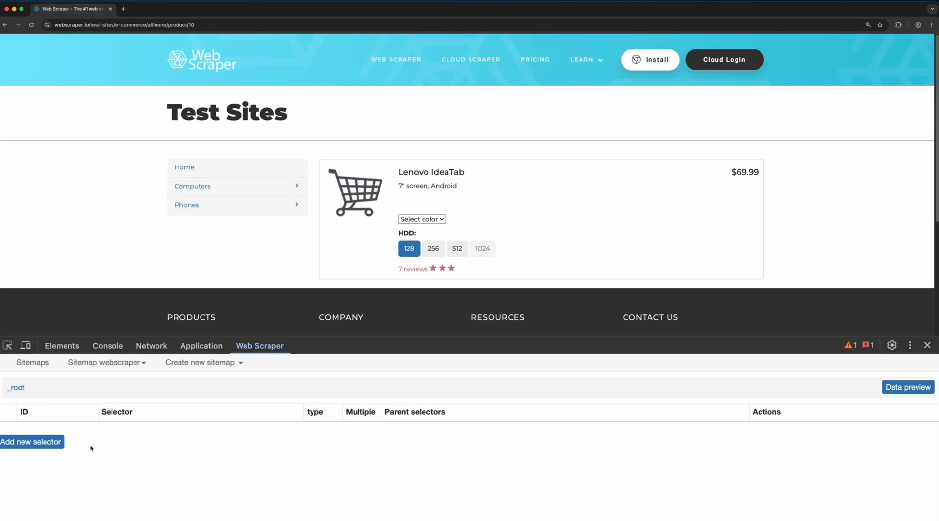
# Create an Element click selector with Id variation-click targeting the div.product-wrapper block.
pyautogui.click(31, 441)
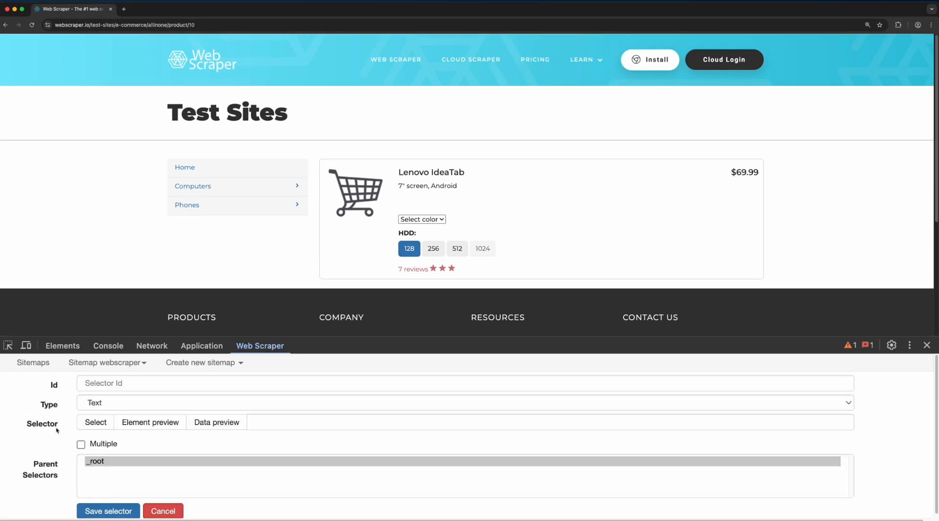
pyautogui.write('variation-click')
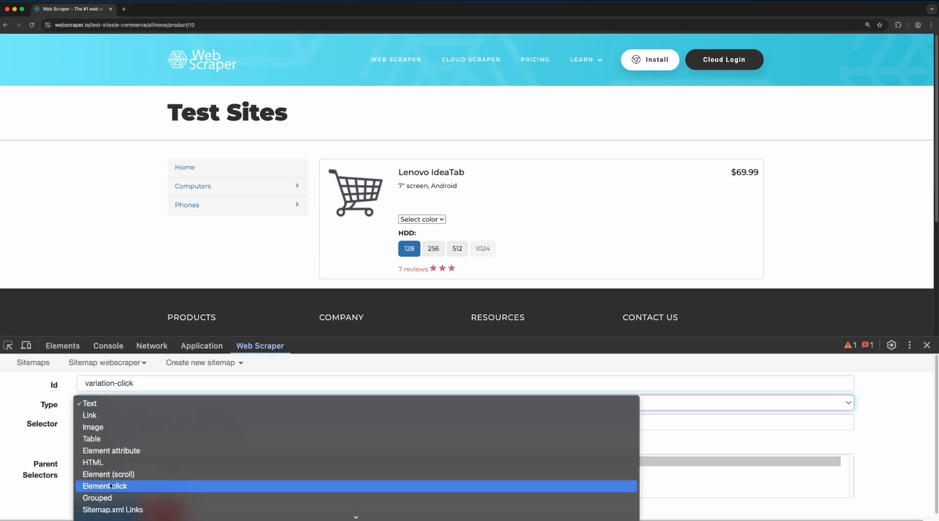
pyautogui.click(105, 486)
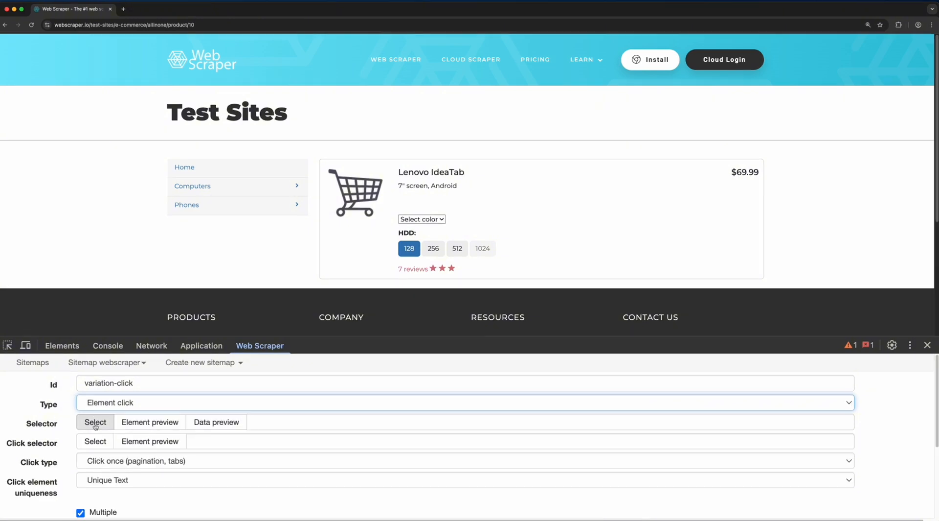
pyautogui.click(95, 422)
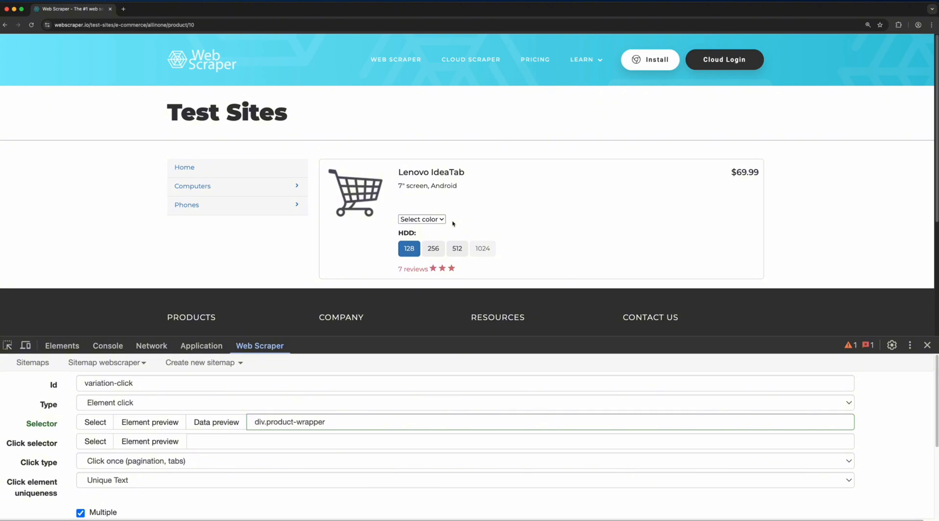
# Inspect the colour dropdown's select markup with aria-label="color" and its Gold/White options.
pyautogui.click(61, 346)
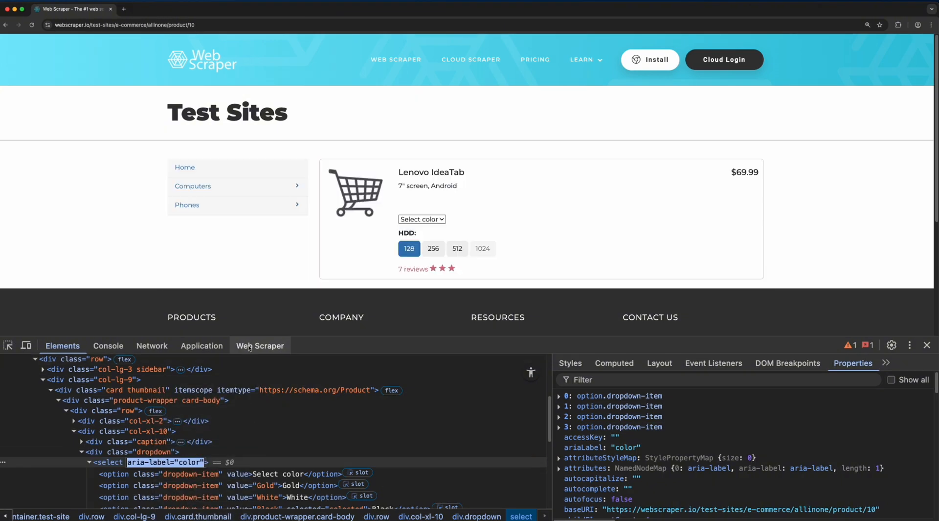
# Set the click selector to [aria-label="color"] option:not(:contains('Select')).
pyautogui.click(260, 346)
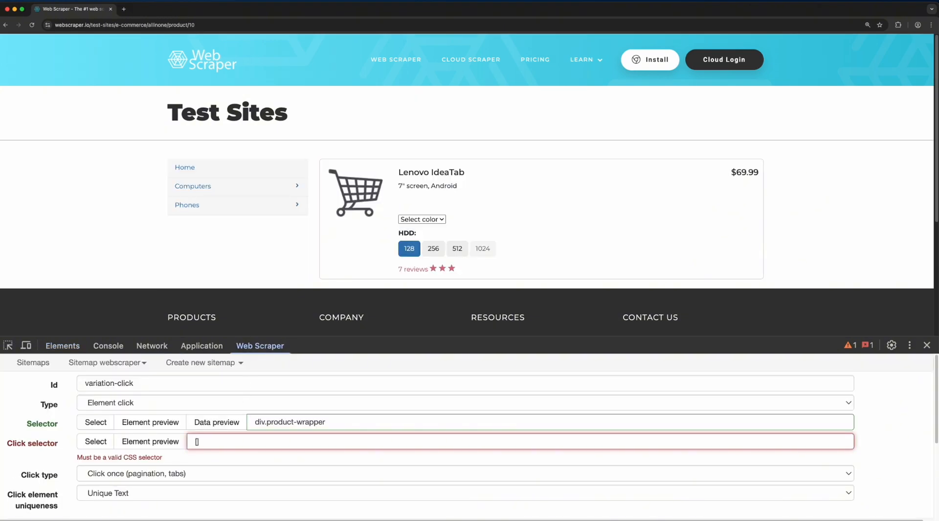
pyautogui.write('[aria-label="color"] option')
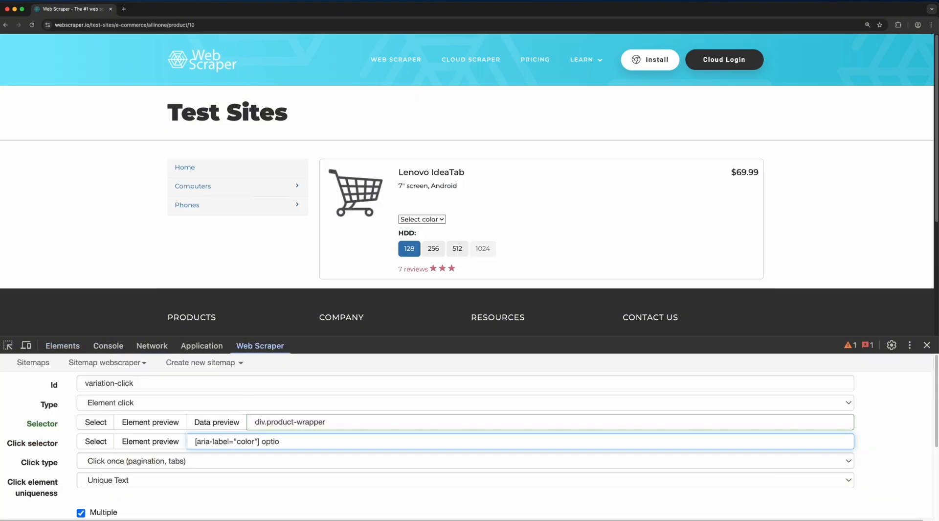
pyautogui.write('n')
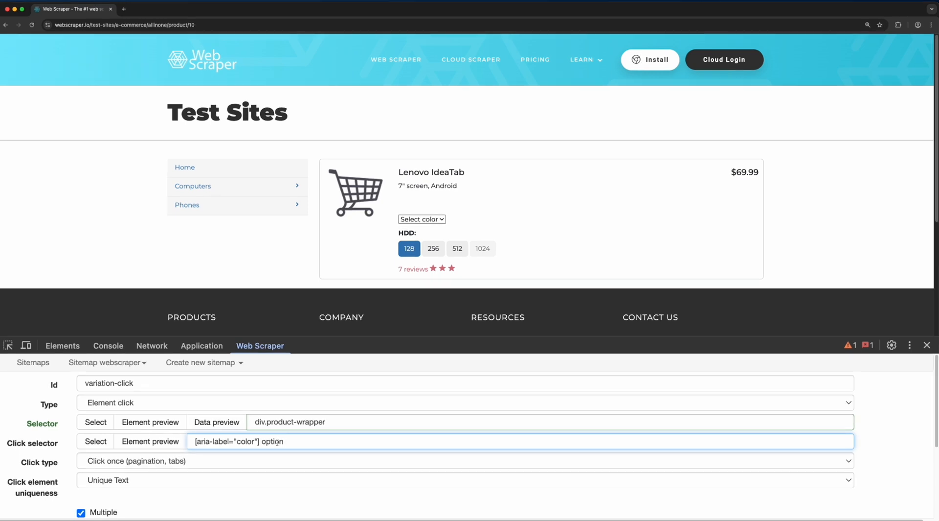
pyautogui.click(148, 441)
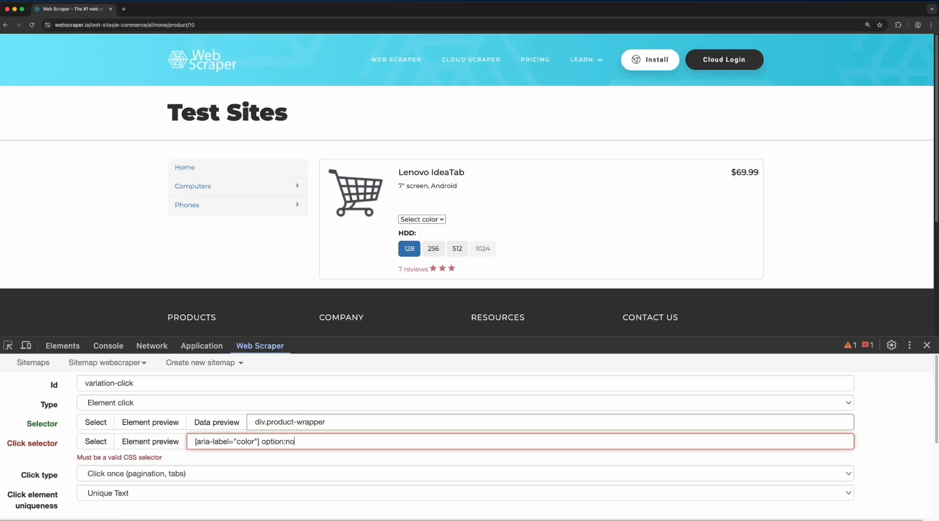
pyautogui.write('t(:contains()')
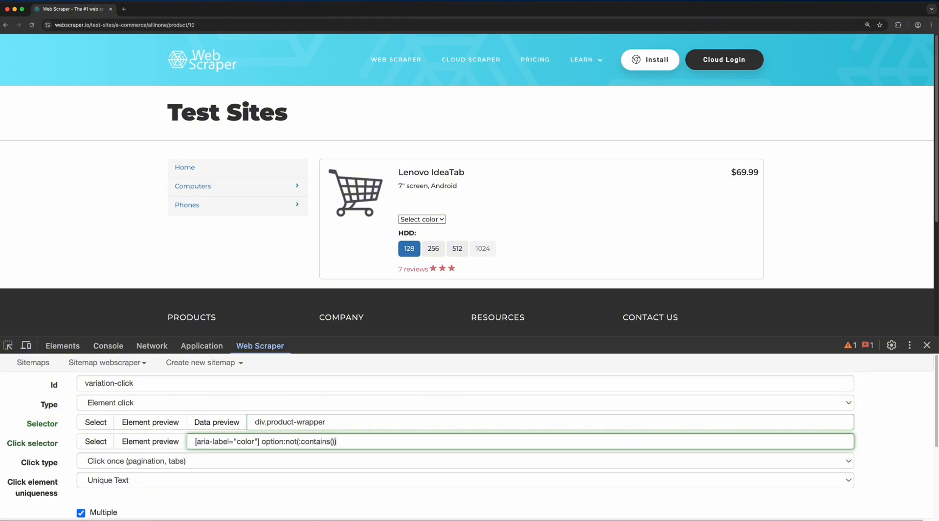
pyautogui.write("'Select'")
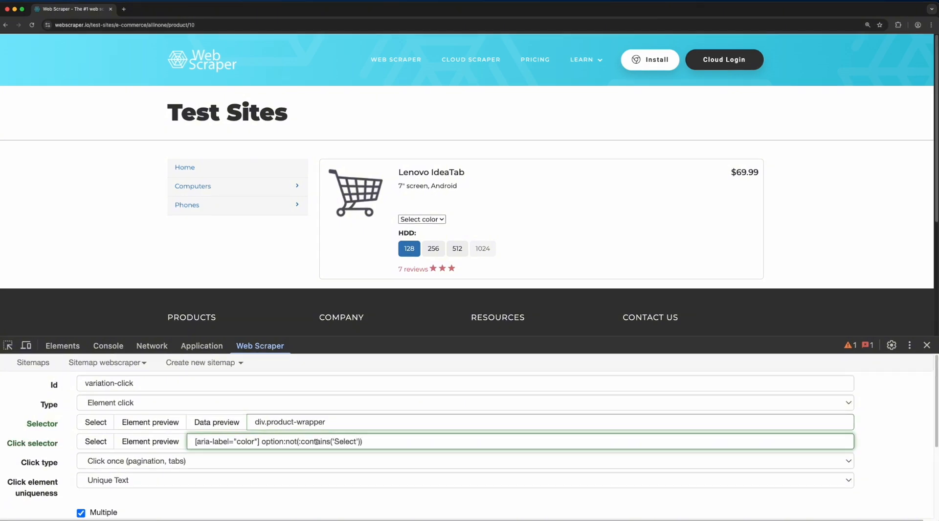
pyautogui.click(150, 441)
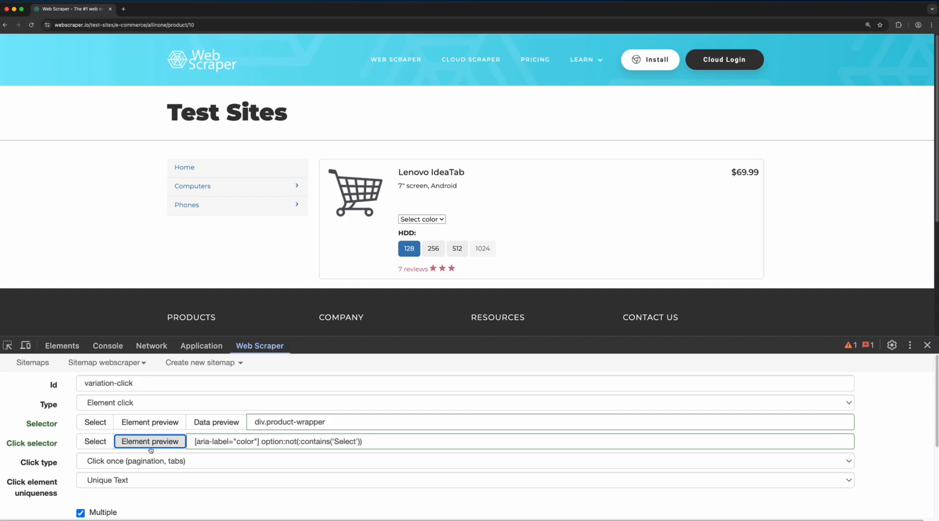
# Use unique CSS Selector uniqueness, discard when click element exists, delay 1000 ms, and save variation-click.
pyautogui.click(460, 480)
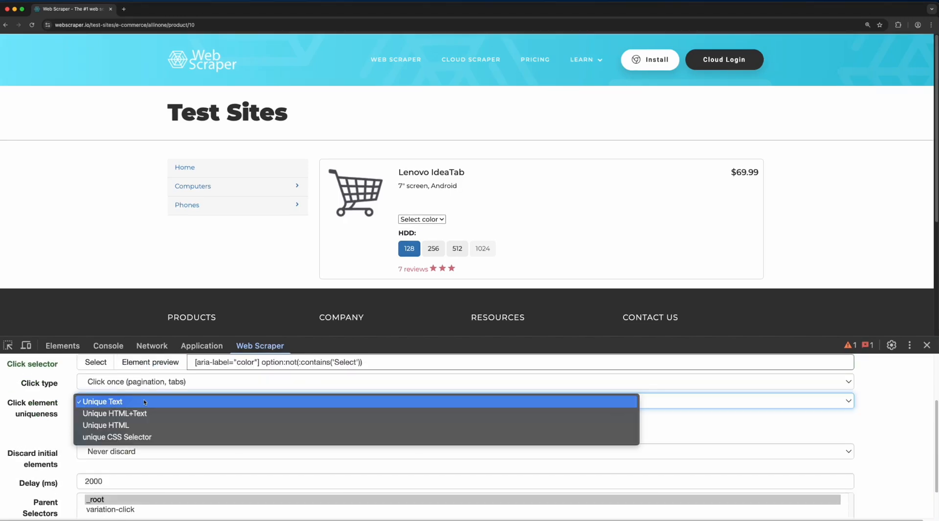
pyautogui.click(117, 437)
pyautogui.write('1000')
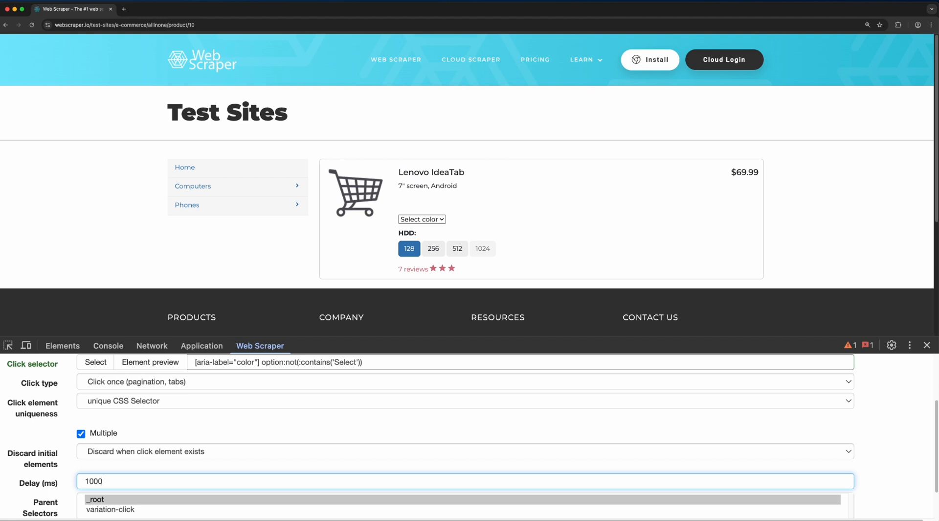
pyautogui.scroll(-3)
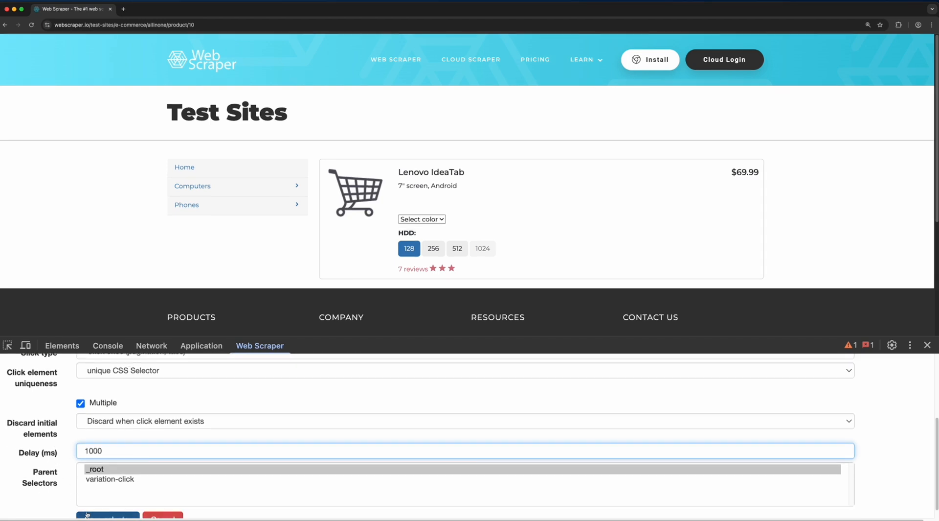
pyautogui.click(106, 517)
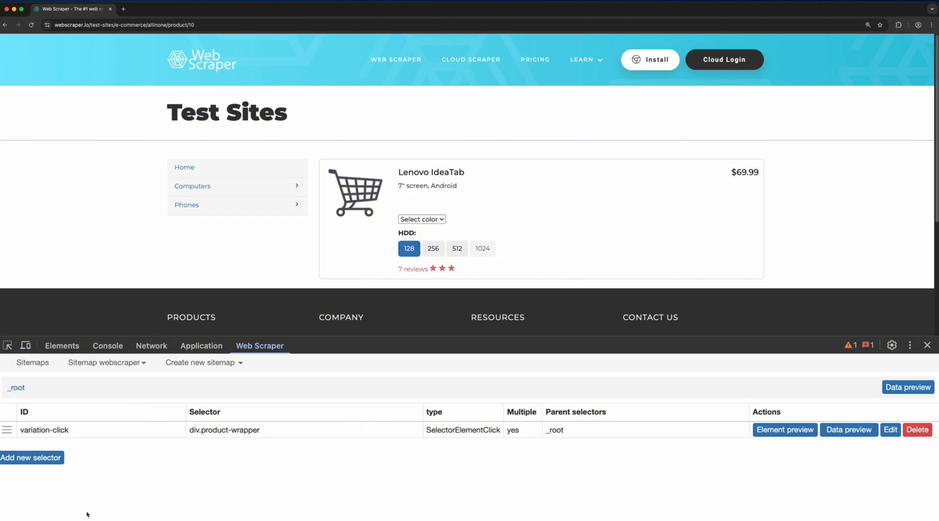
# Add a text selector name under variation-click targeting the product title h4[itemprop='name'].
pyautogui.click(44, 429)
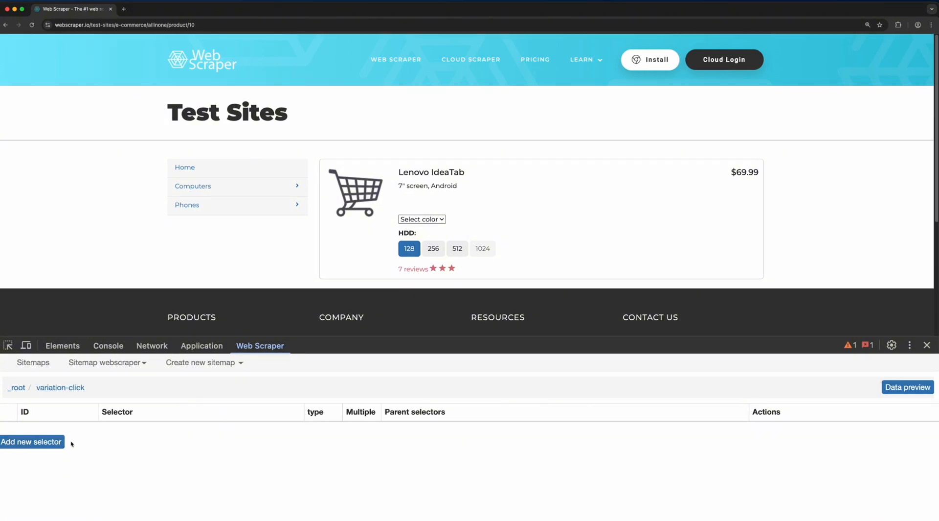
pyautogui.click(31, 442)
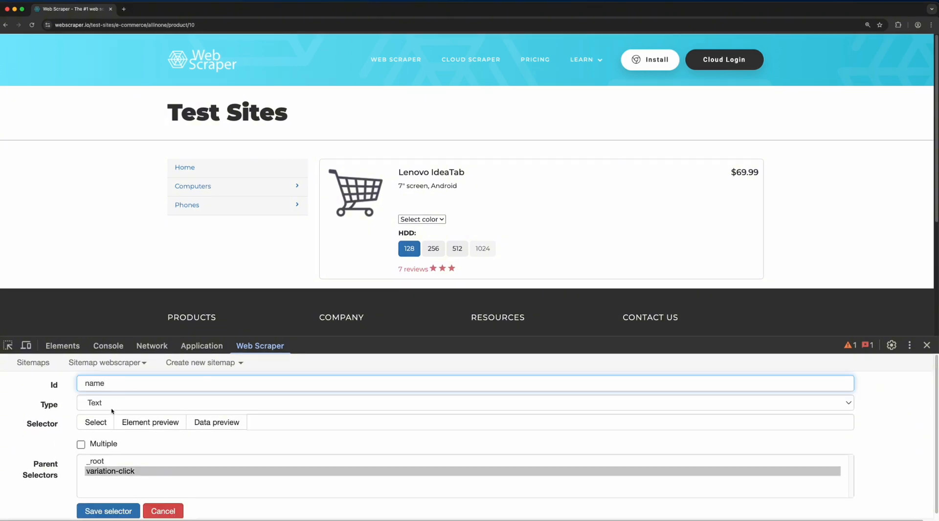
pyautogui.click(95, 422)
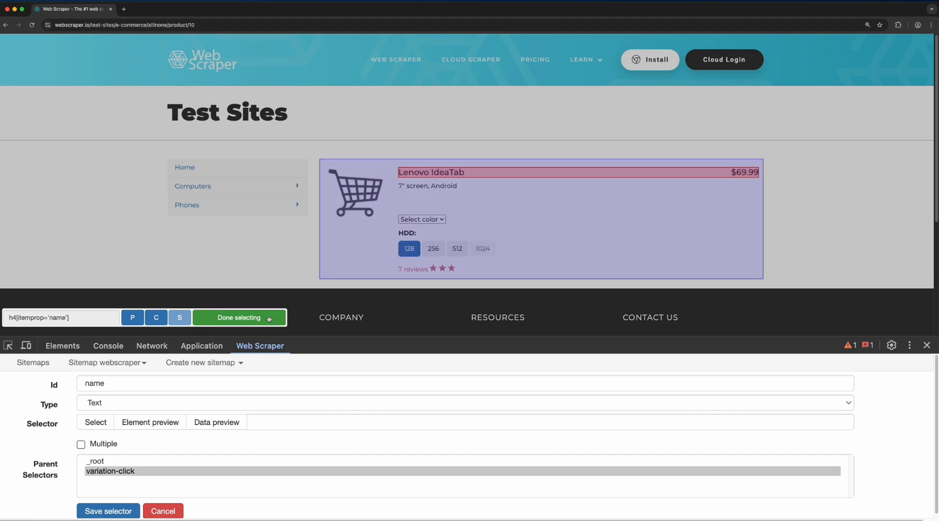
pyautogui.click(108, 510)
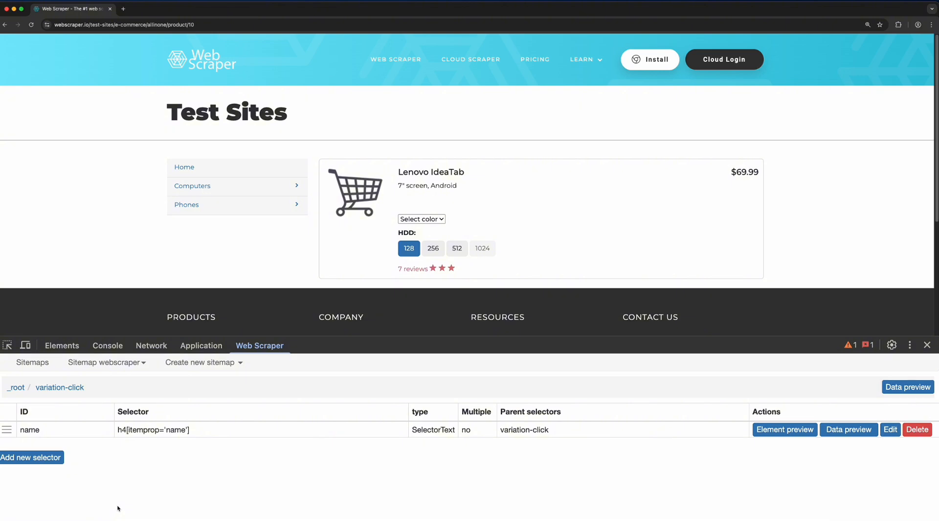
pyautogui.moveTo(44, 417)
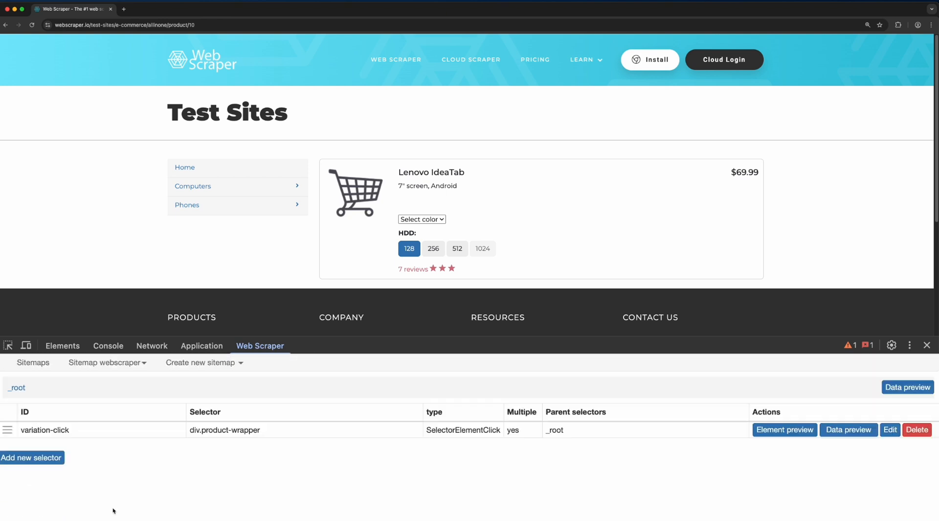
# Add text selector colour under variation-click using [aria-label="color"] option:not(:contains('Select')):selected.
pyautogui.click(45, 430)
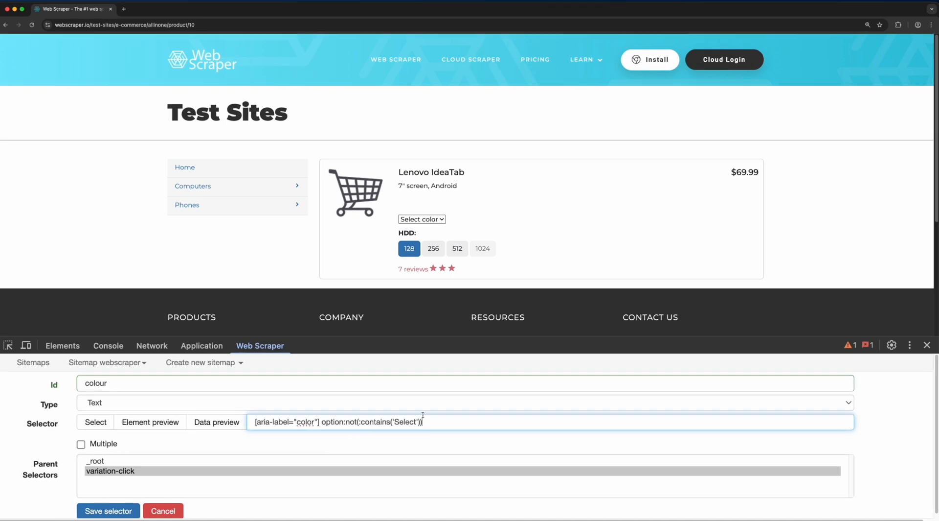
pyautogui.write(':selected')
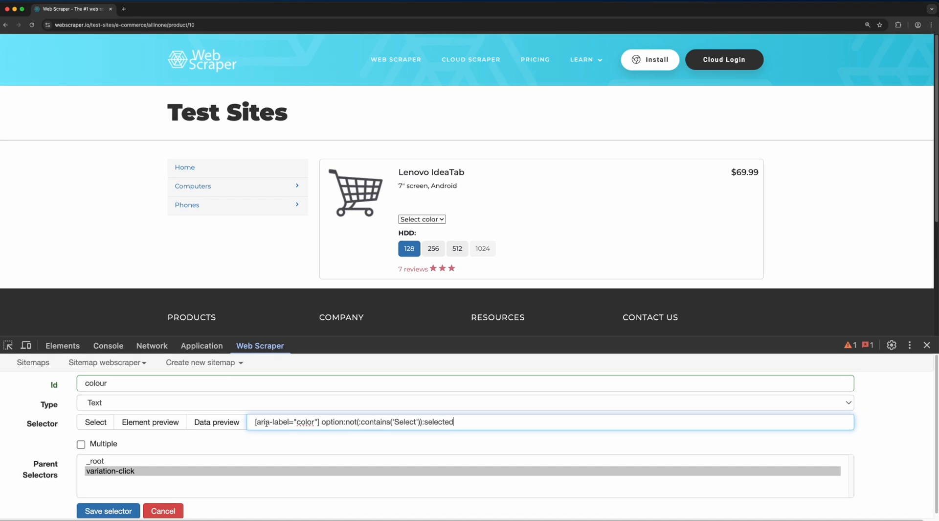
pyautogui.click(108, 511)
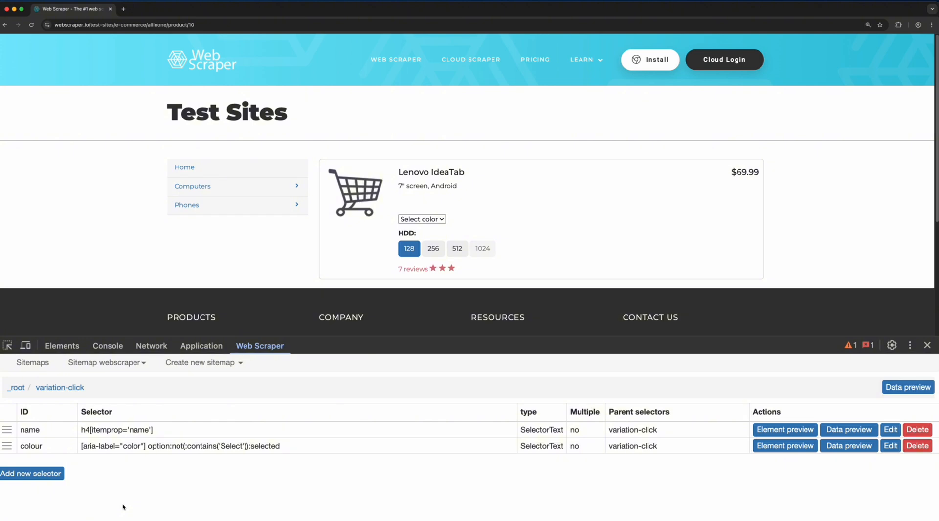
pyautogui.moveTo(16, 388)
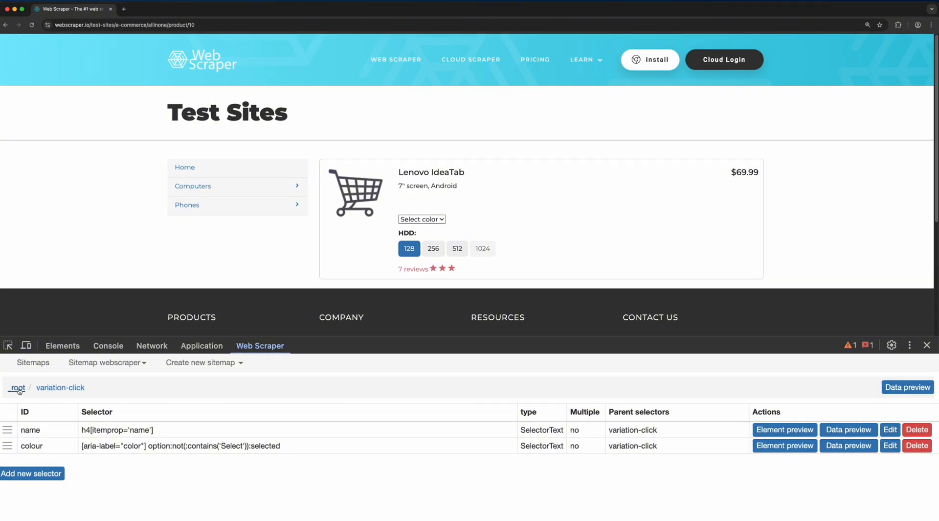
# Preview root-level data showing Lenovo IdeaTab rows with colours Gold, White and Black.
pyautogui.click(18, 388)
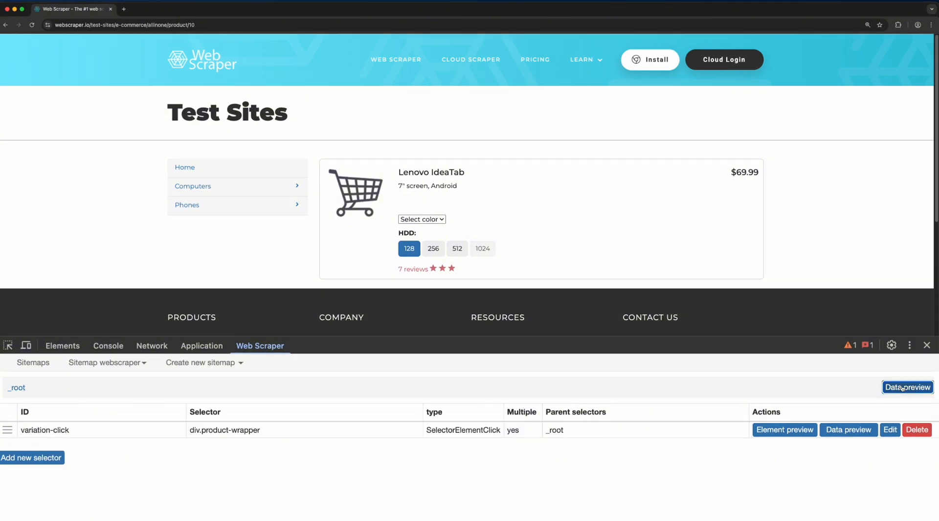
pyautogui.click(420, 218)
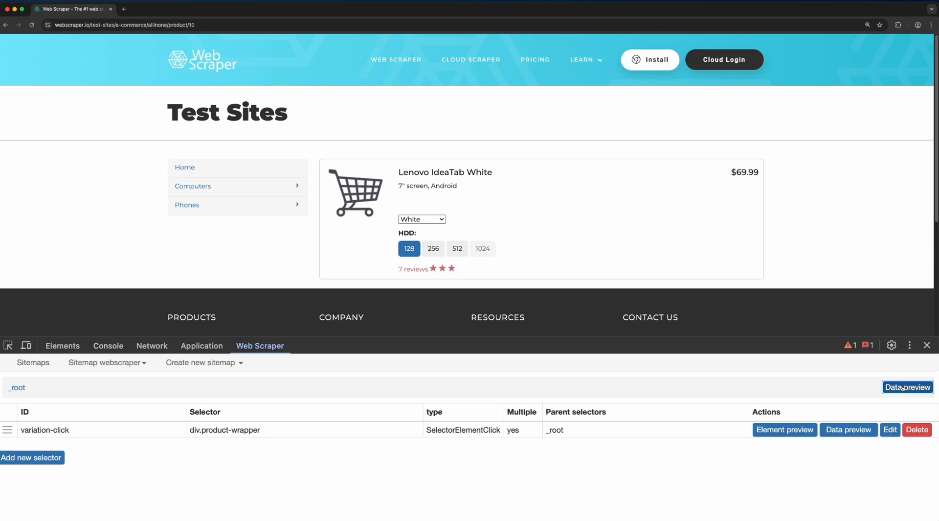
pyautogui.click(908, 387)
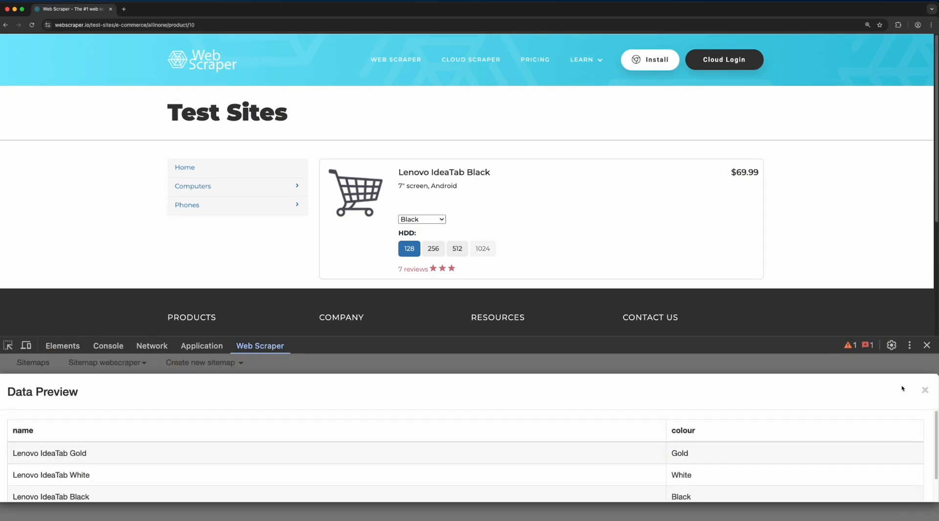
pyautogui.moveTo(530, 469)
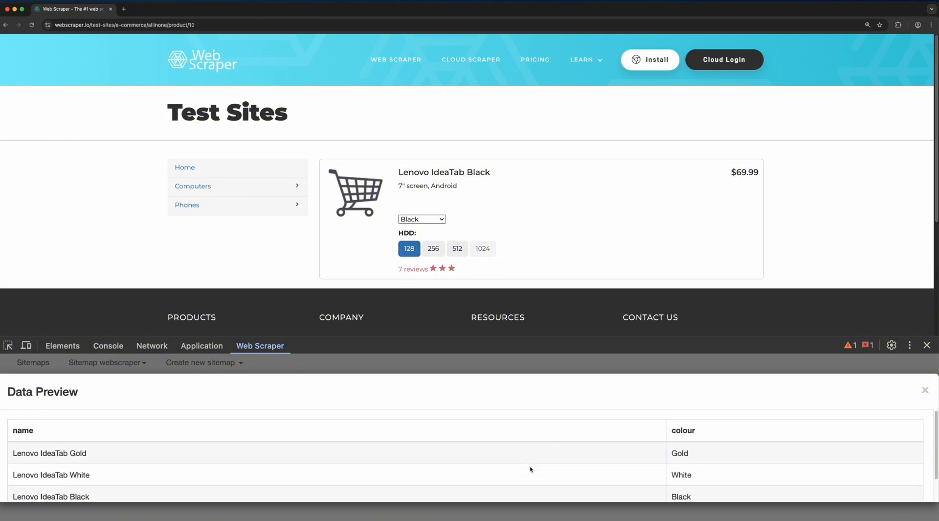
pyautogui.moveTo(516, 467)
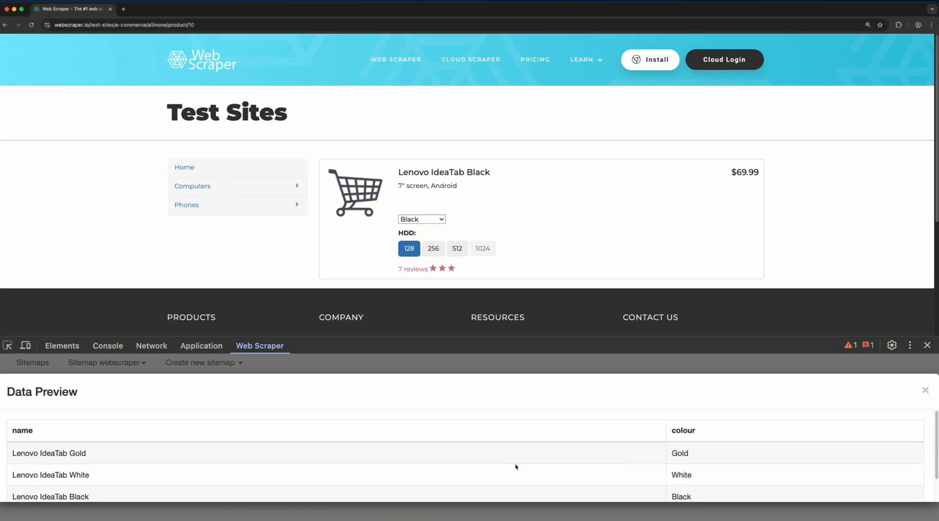